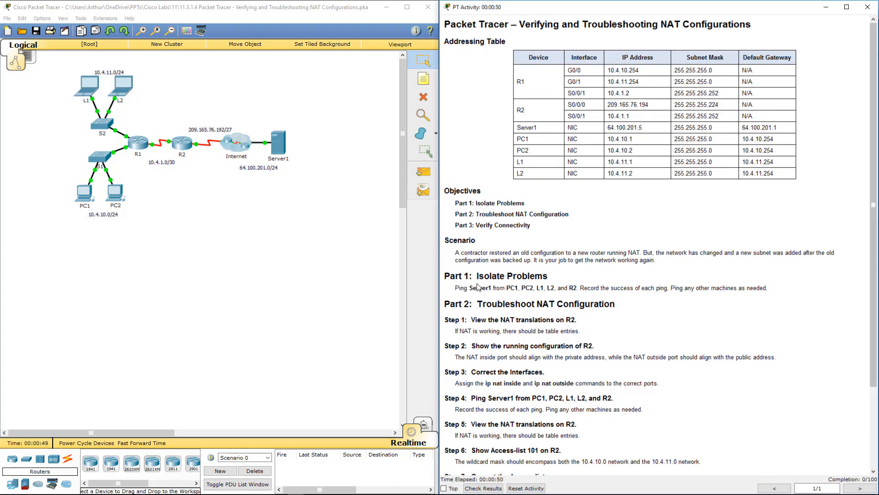
From PC1's command prompt, ping Server1 at 64.100.201.5; all four requests time out
double_click(479, 288)
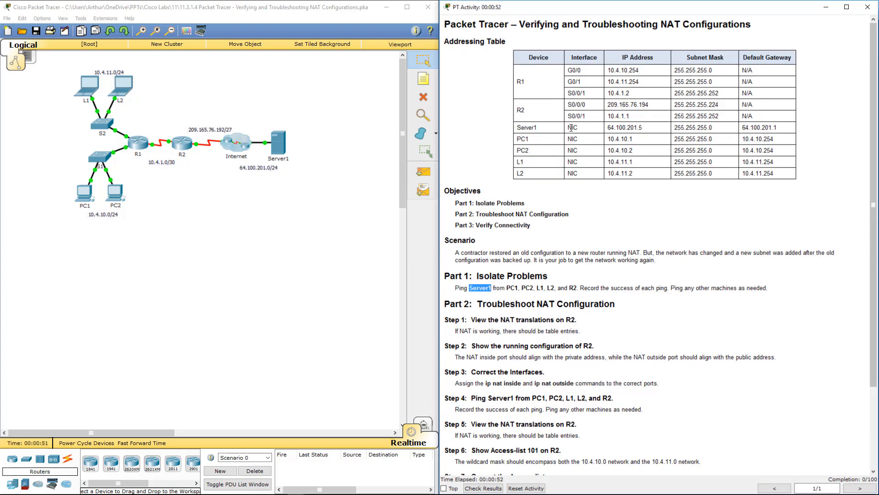
double_click(623, 127)
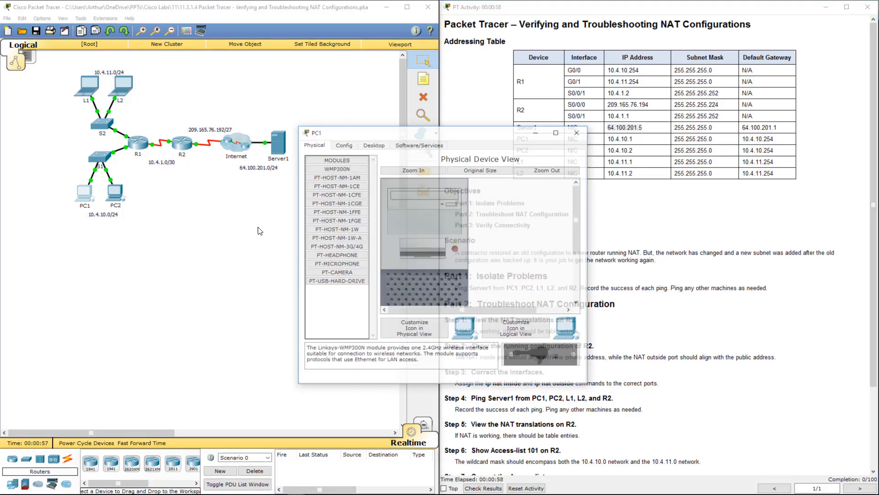
left_click(372, 144)
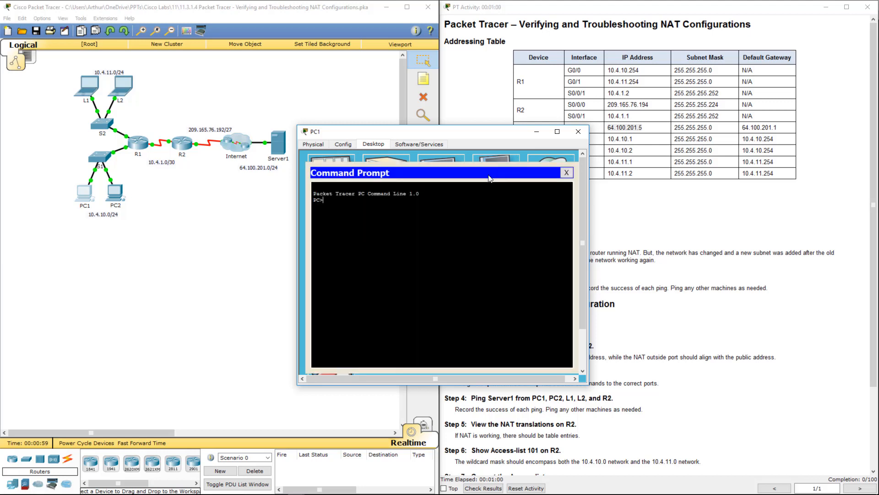
type("ping")
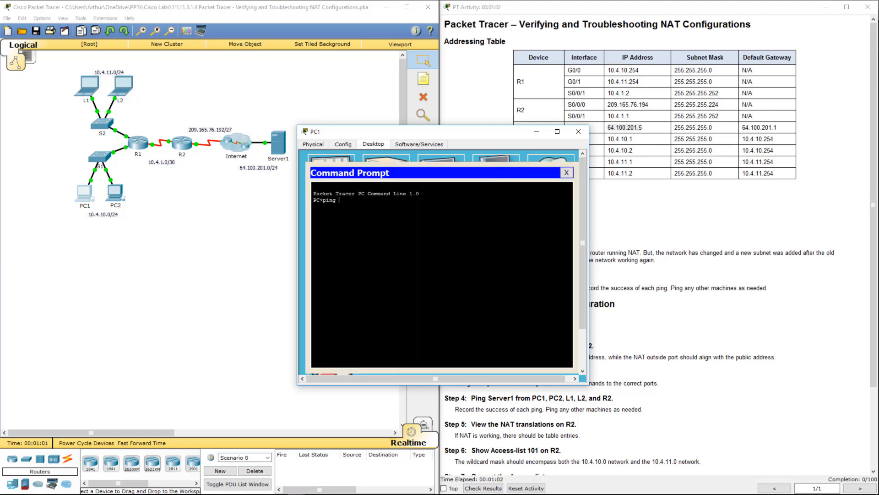
type("64.100.201.5")
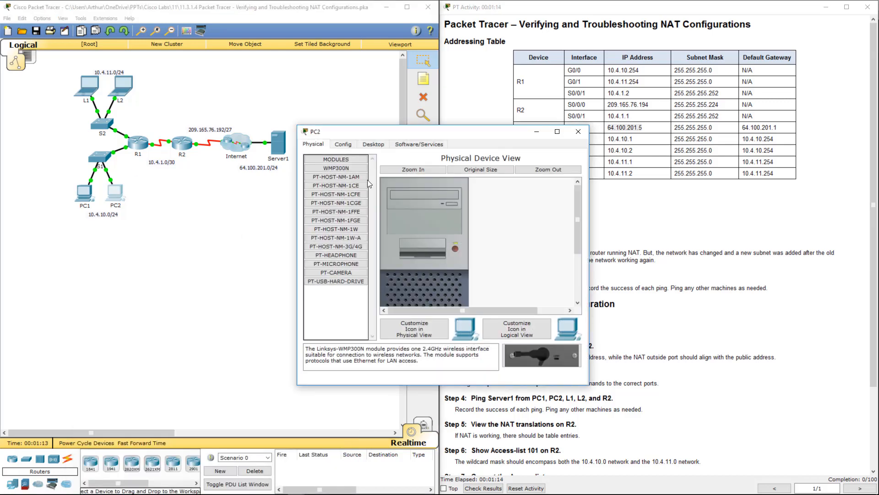
From PC2's command prompt, ping 64.100.201.5, which also times out
left_click(373, 144)
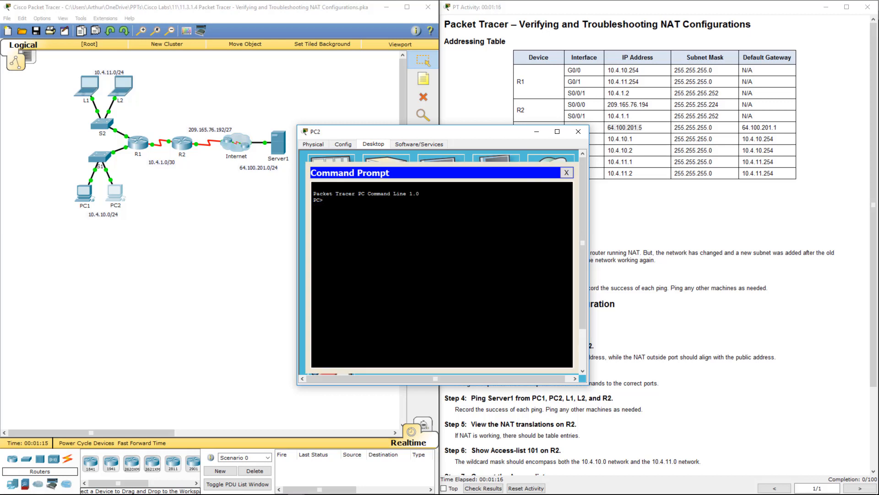
type("ping")
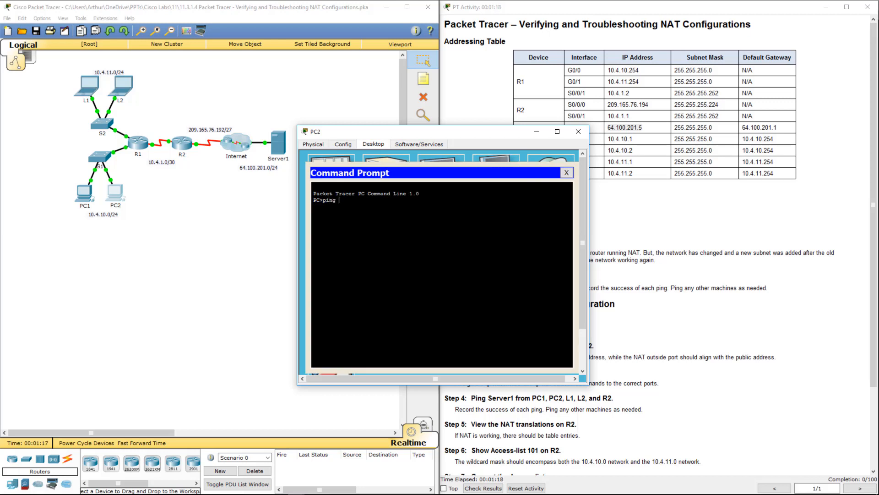
type("64.100.201.5")
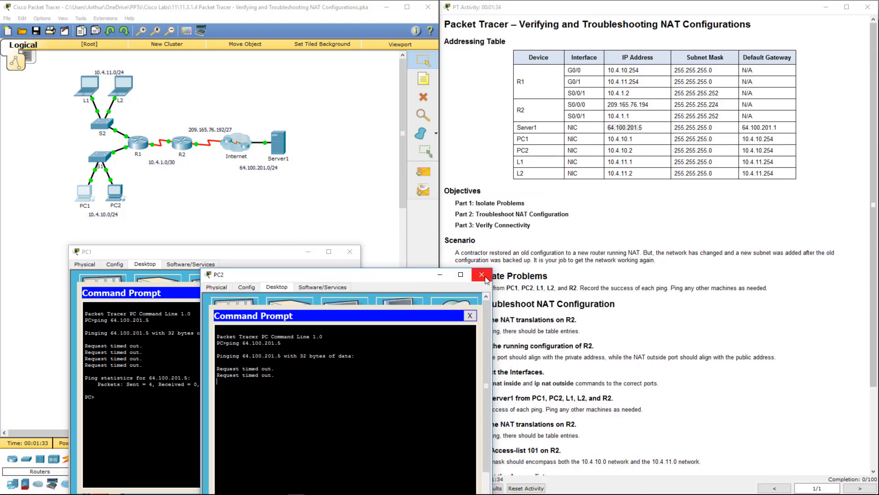
Ping 64.100.201.5 from laptops L1 and L2, then close the device windows
left_click(481, 273)
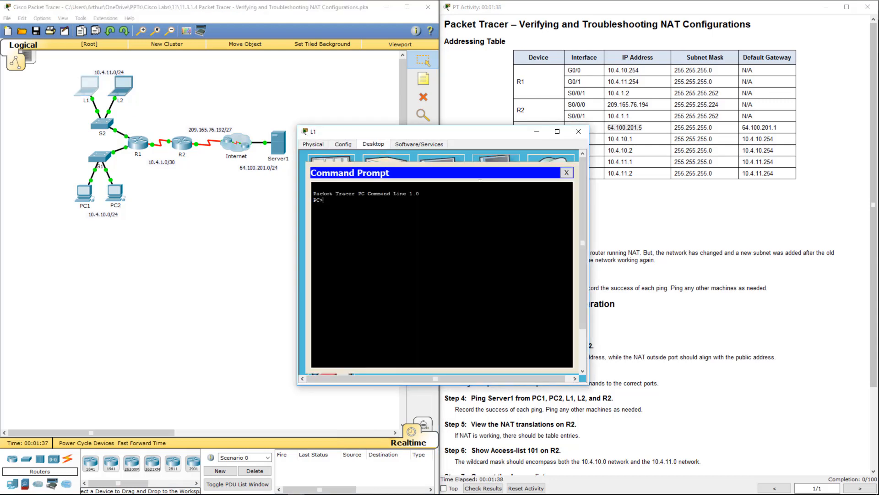
type("ping")
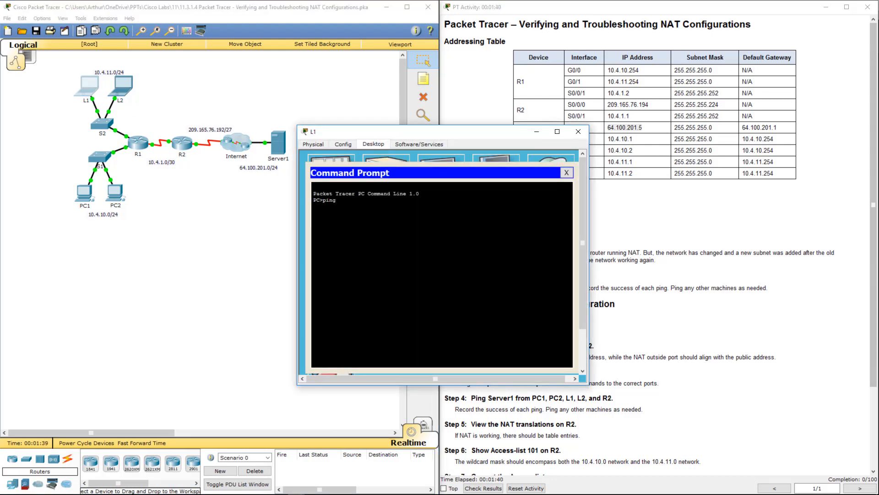
type("64.100.201.5")
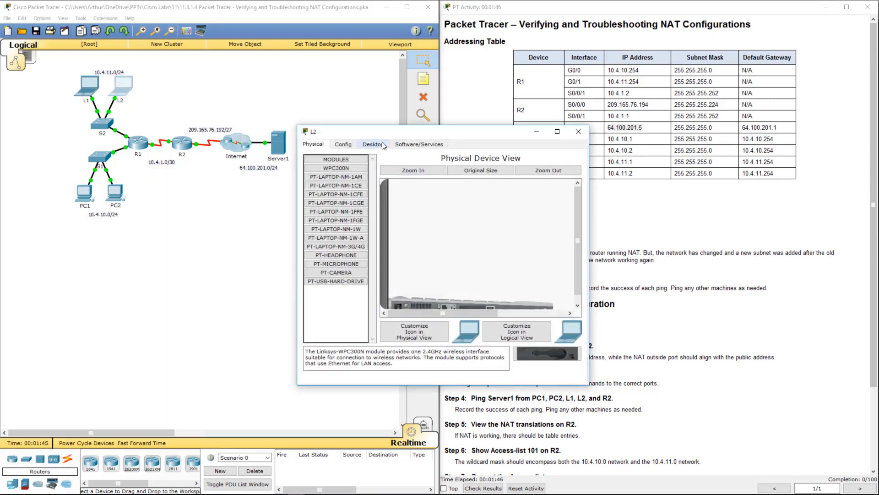
left_click(372, 144)
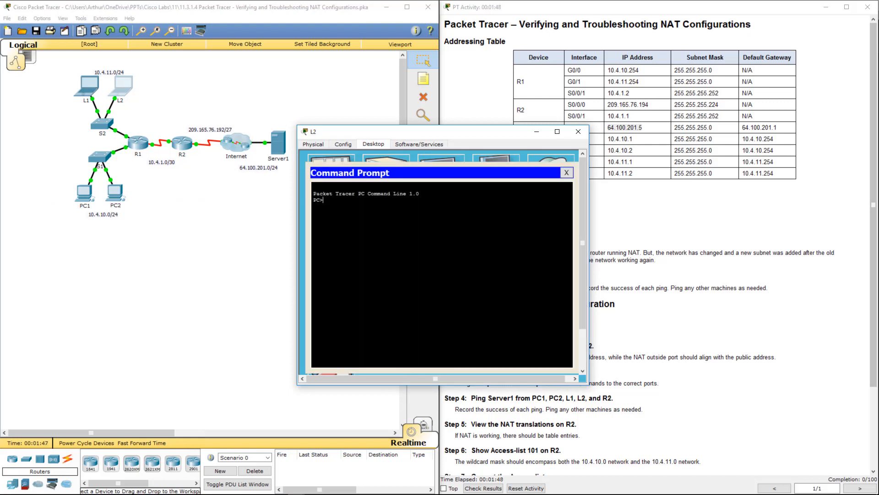
type("ping")
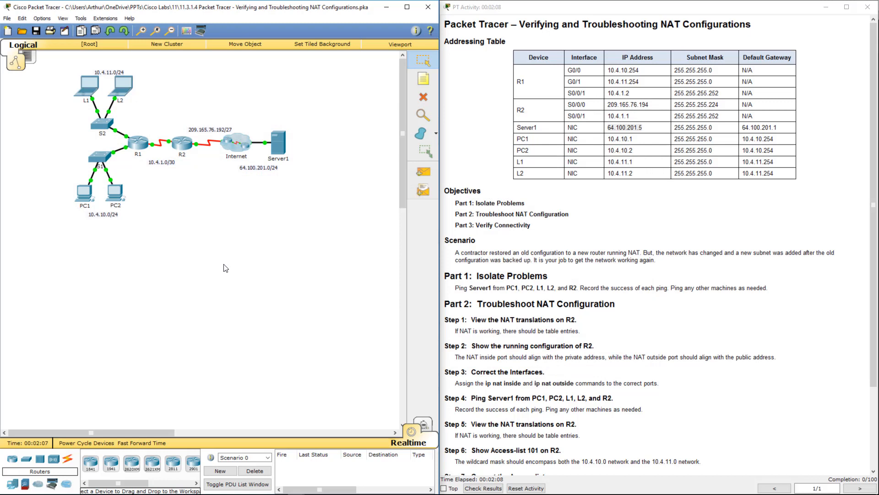
mouse_move(423, 317)
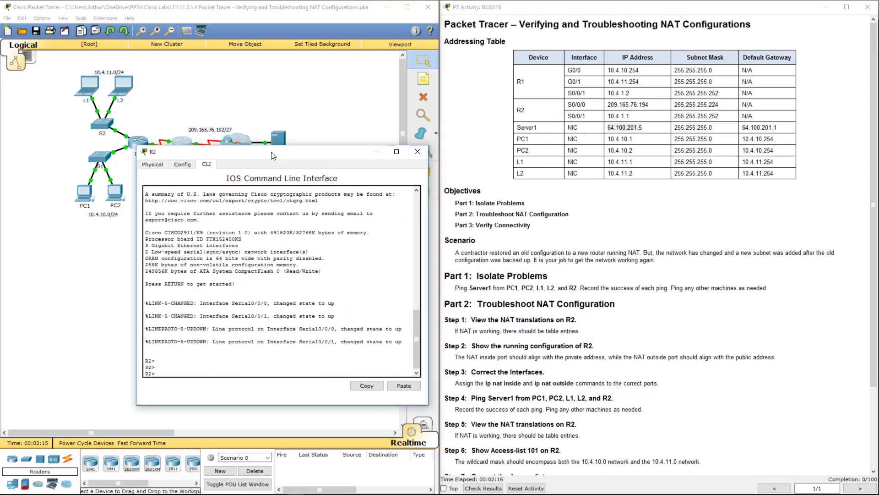
On R2's CLI, enter and exit config mode, then run show ip nat translations (empty)
type("conf t")
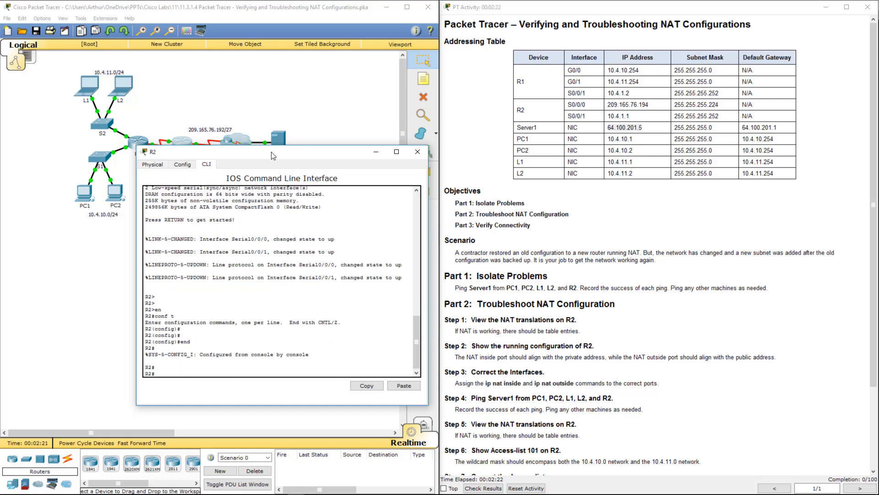
type("show ip nat translations")
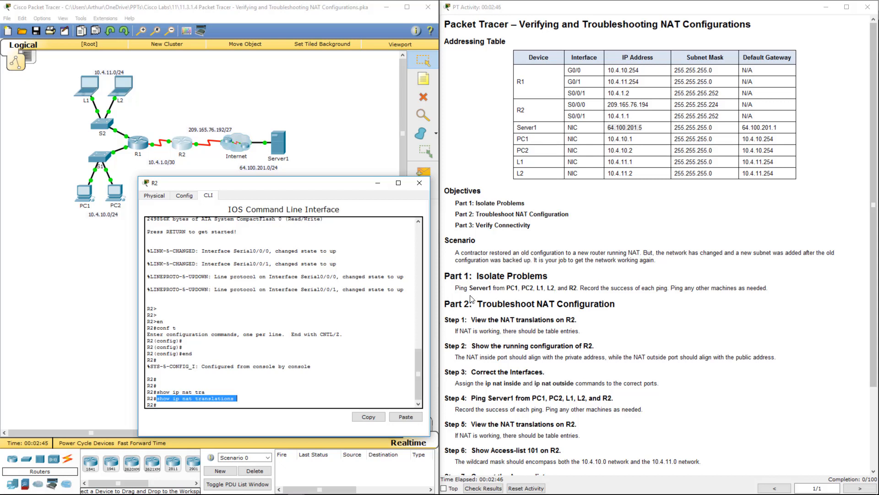
mouse_move(477, 333)
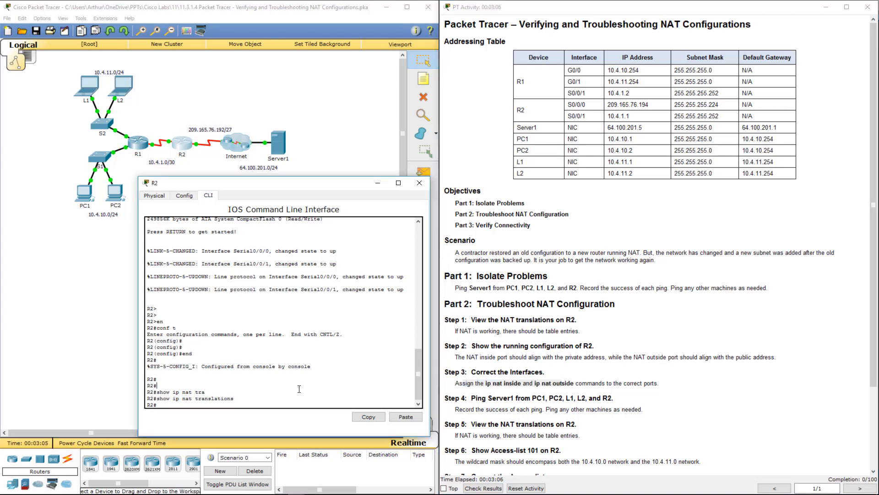
Set Serial0/0/0 as ip nat outside and Serial0/0/1 as ip nat inside on R2
type("int s0/0/0")
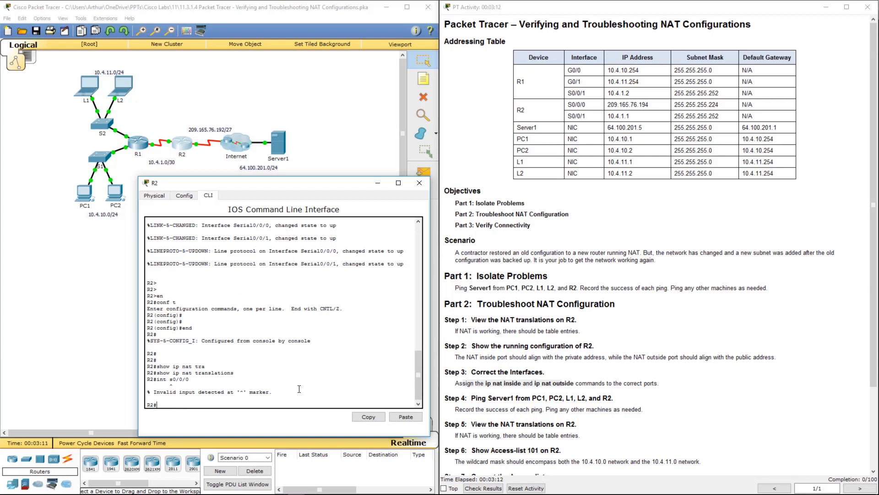
type("conf t")
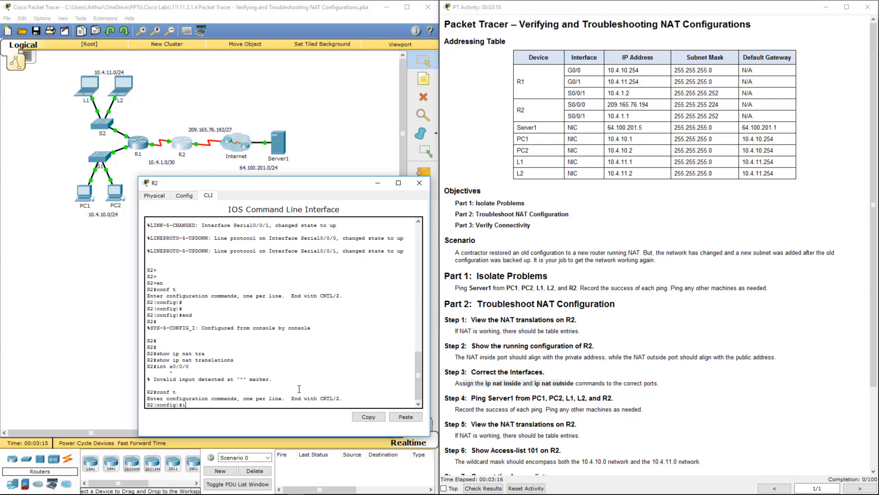
type("nt s0/0/0")
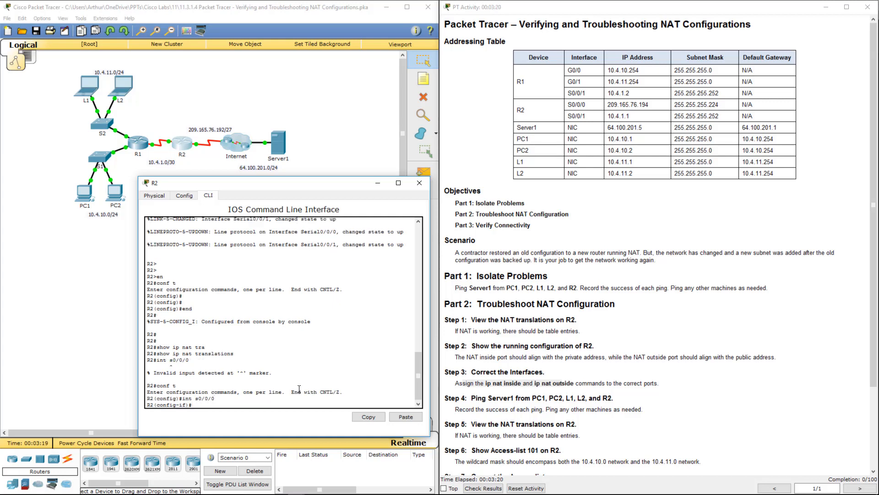
type("ip nat")
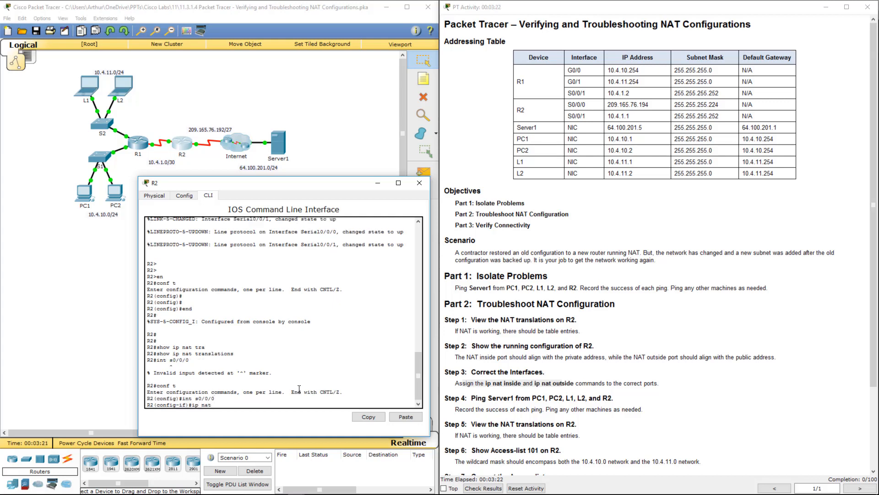
type("out")
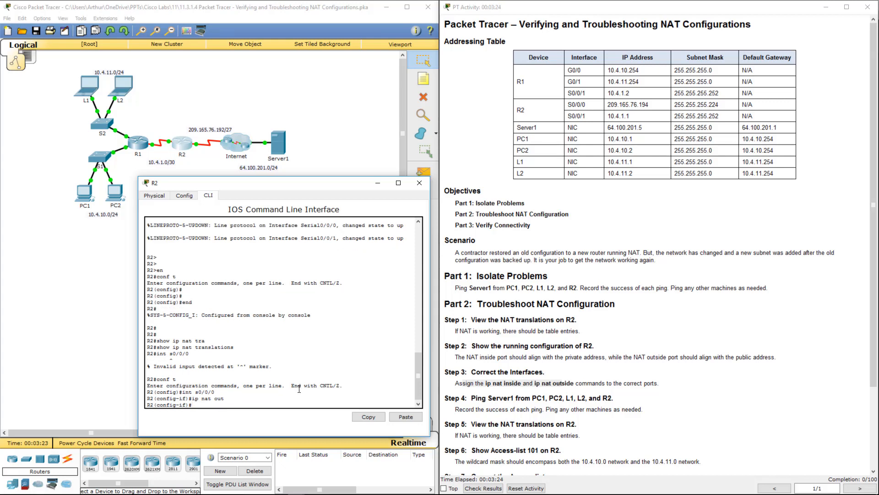
type("int s0/0/1")
type("ip nat in")
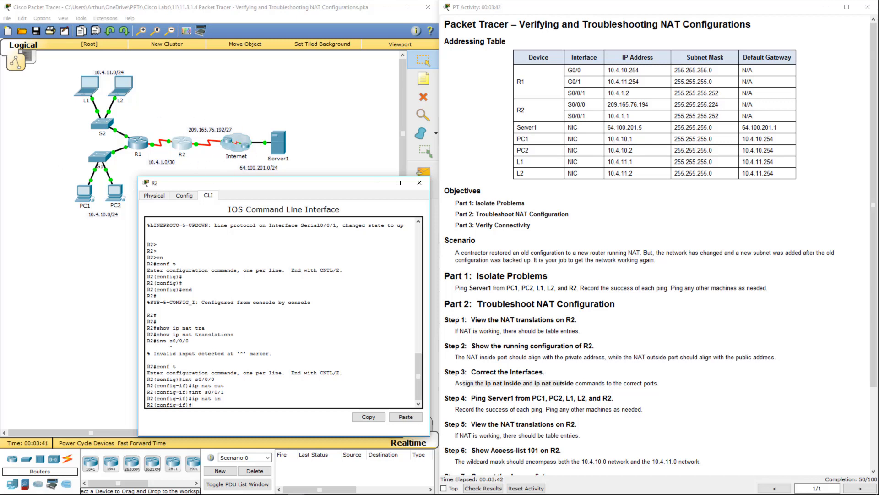
left_click_drag(464, 383, 560, 383)
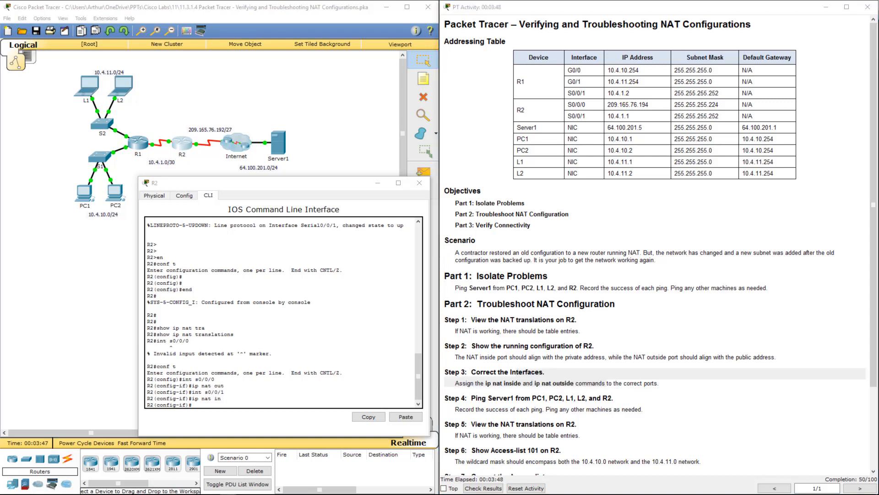
Close R2's window and bring up PC1's, then L1's, command prompts to retest pings
left_click(419, 183)
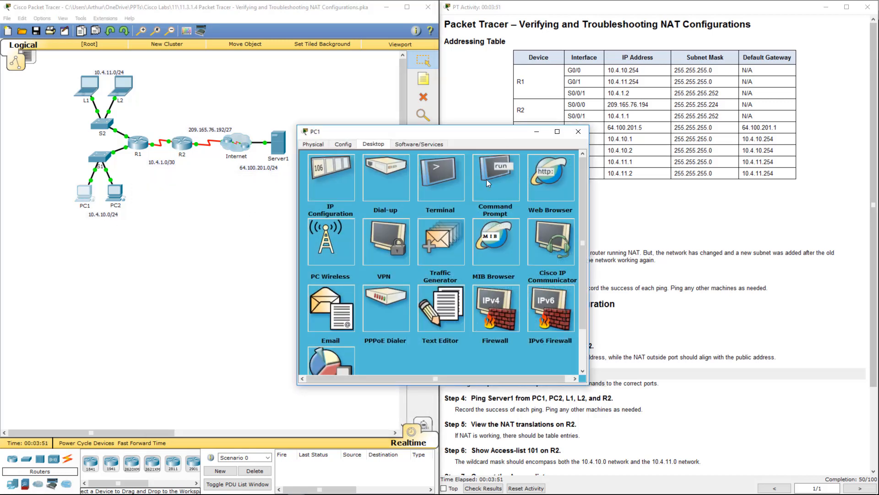
left_click(494, 177)
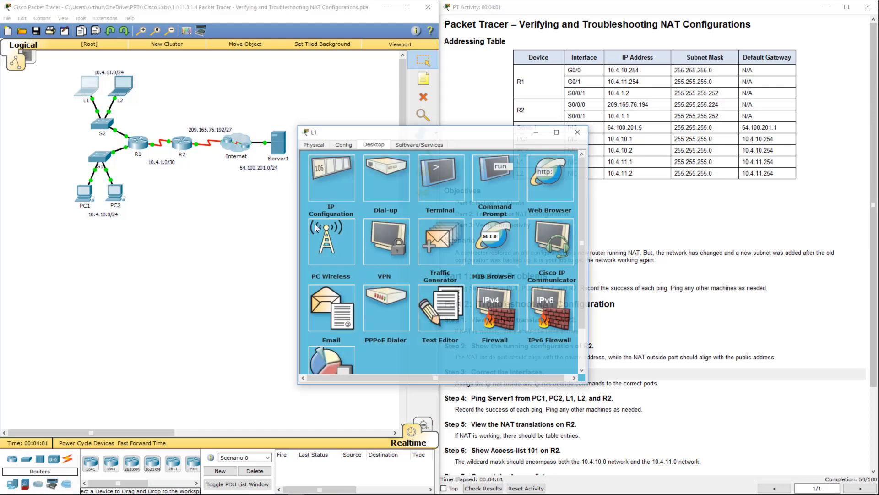
left_click(494, 176)
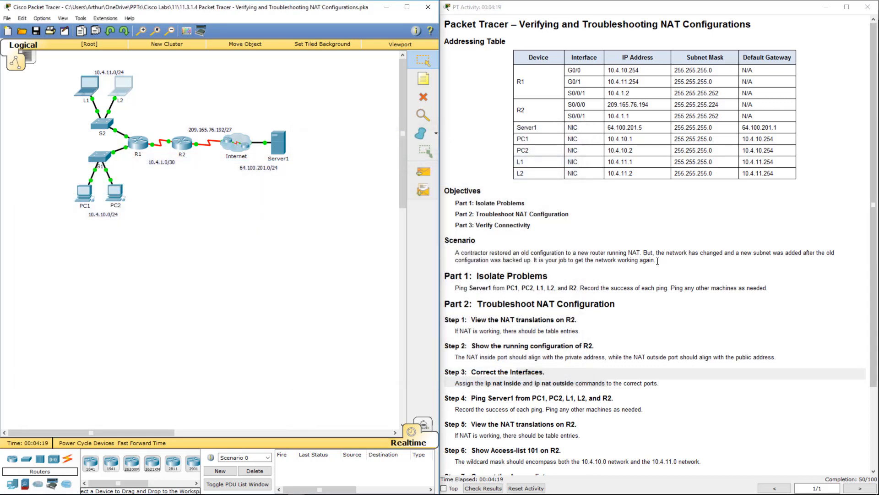
Scroll the activity instructions to Step 7 and reopen R2's CLI
scroll("down", 3)
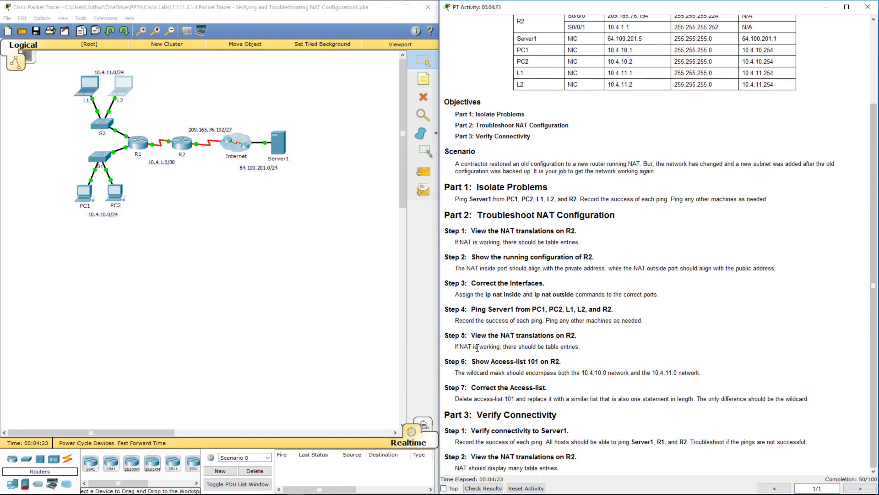
left_click_drag(480, 346, 567, 346)
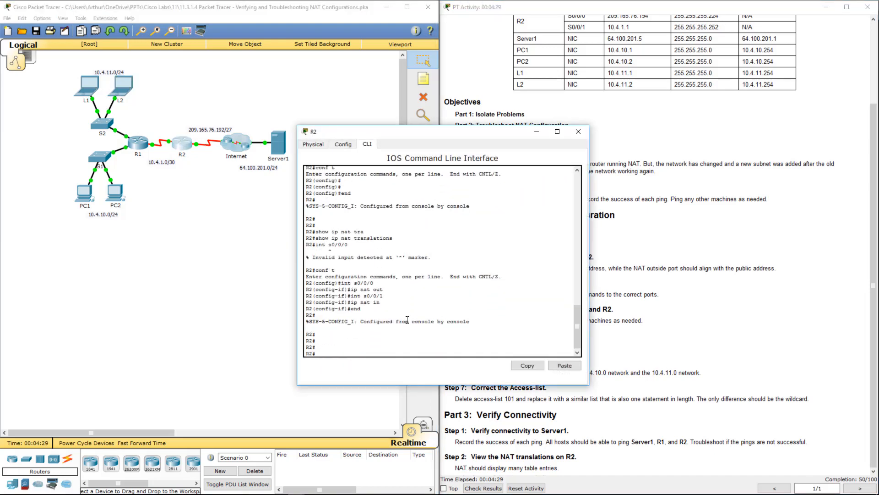
Run show ip nat translations on R2, listing ICMP entries only for 10.4.10.1 and 10.4.10.2
type("show ip[ nat")
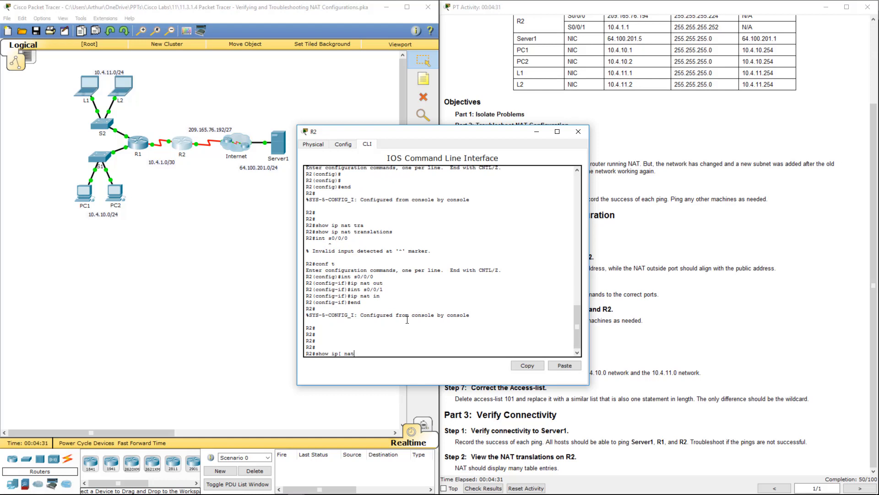
key("BackSpace")
type(" t")
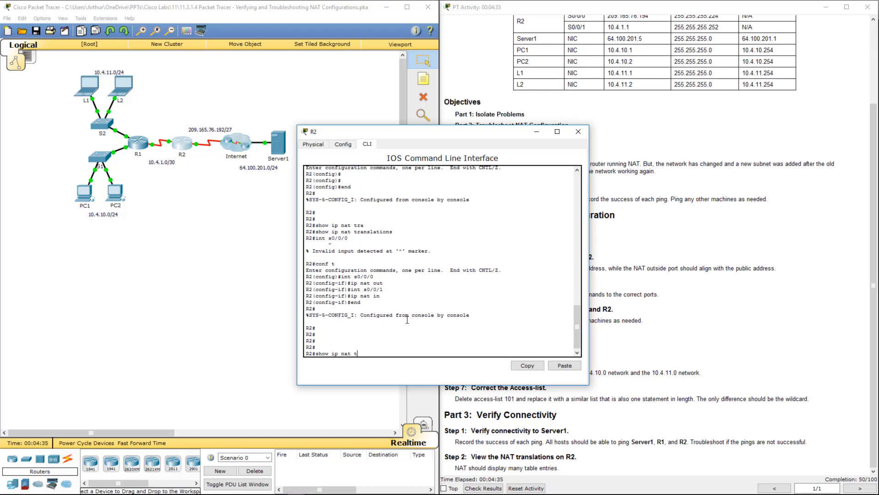
type("ran")
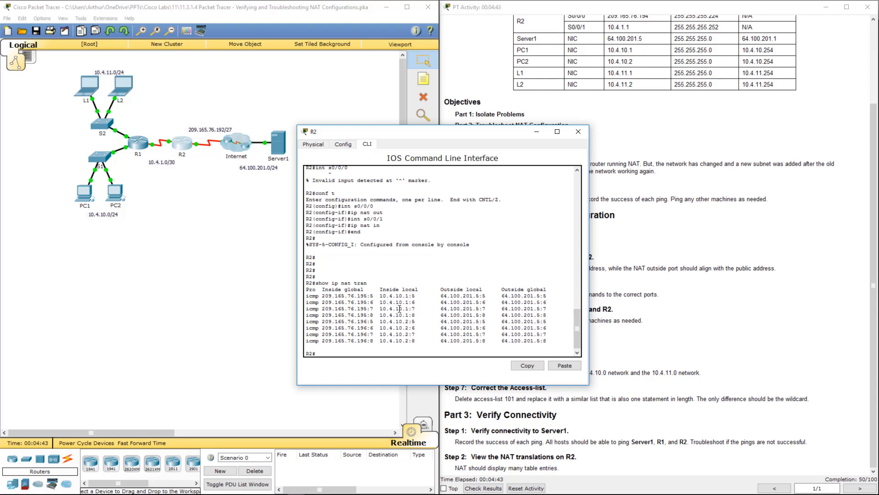
double_click(396, 296)
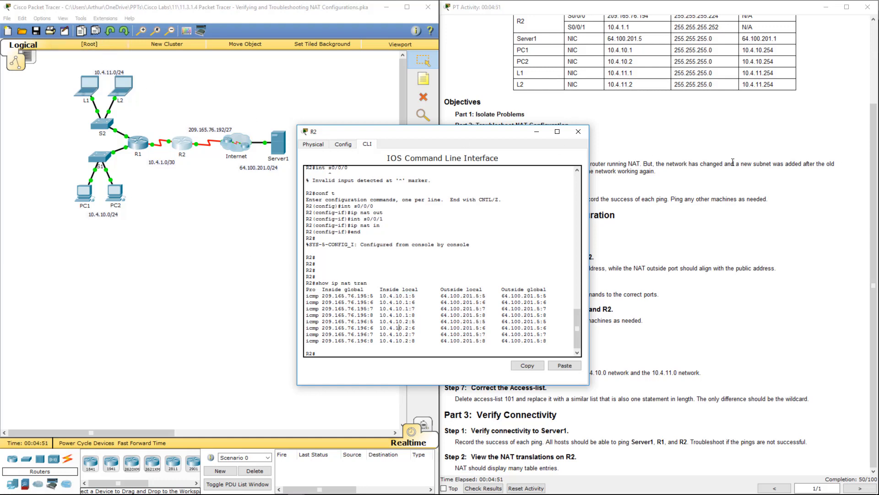
mouse_move(601, 117)
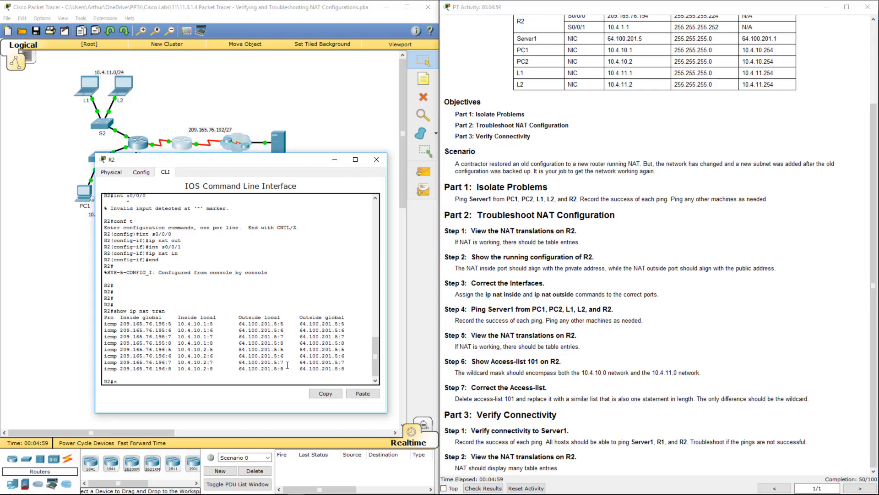
Run show access-lists on R2, revealing 101 permits only 10.4.10.0 0.0.0.255, then enter conf t
type("show a")
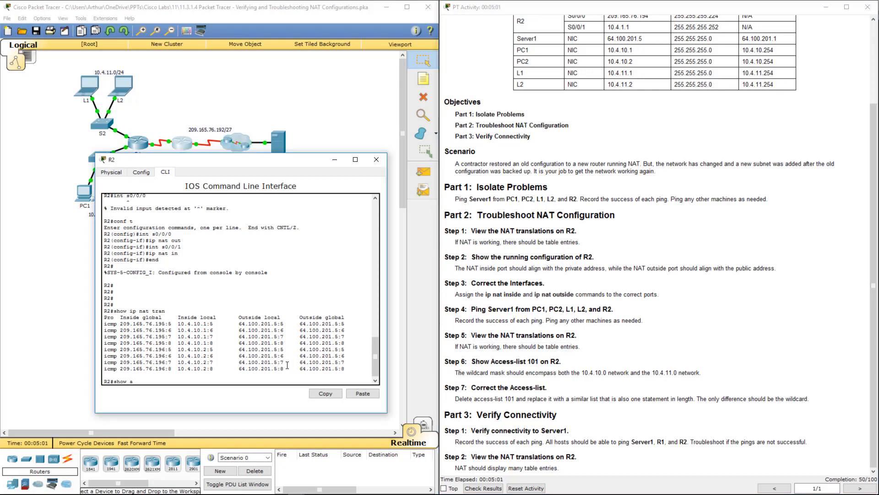
type("show access-lists")
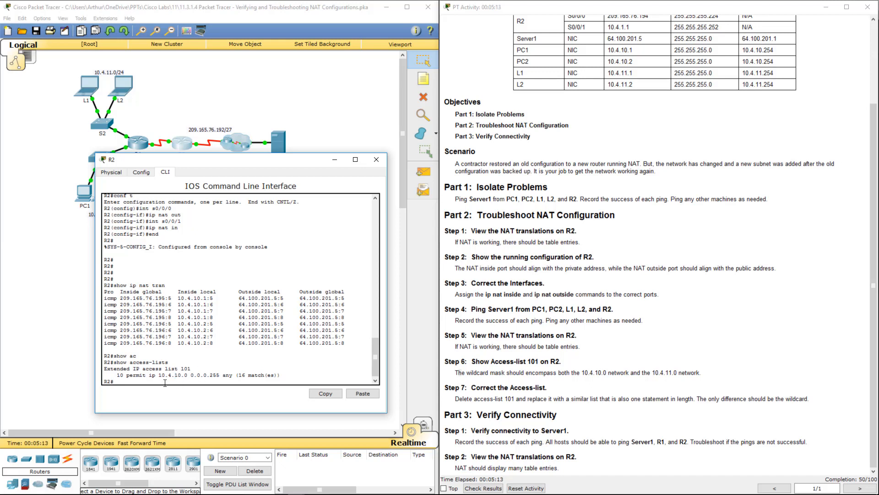
type("conf t")
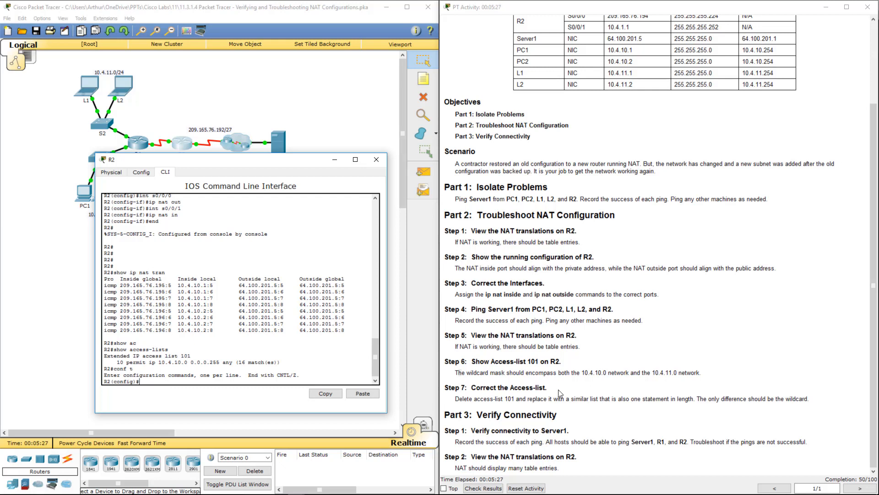
Remove access-list 101 and recreate it as permit ip 10.4.10.0 0.0.1.255 any; completion reaches 100/100
type("no access-list")
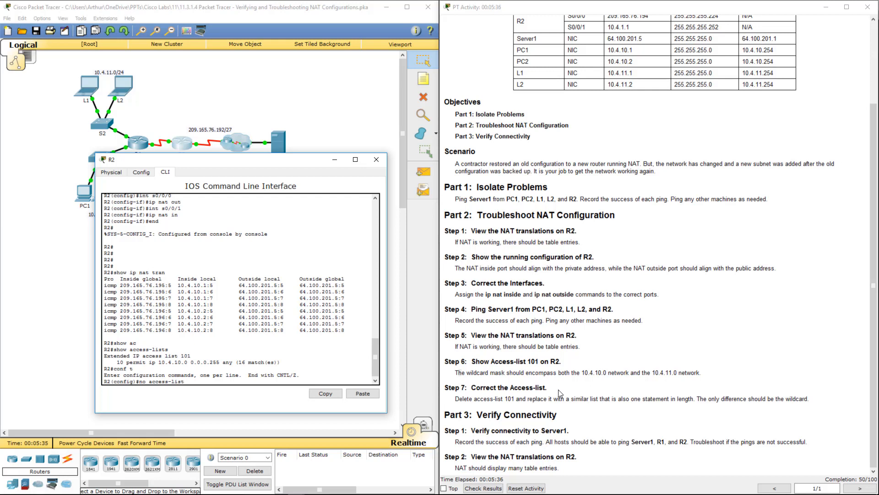
type("101")
type("access-list")
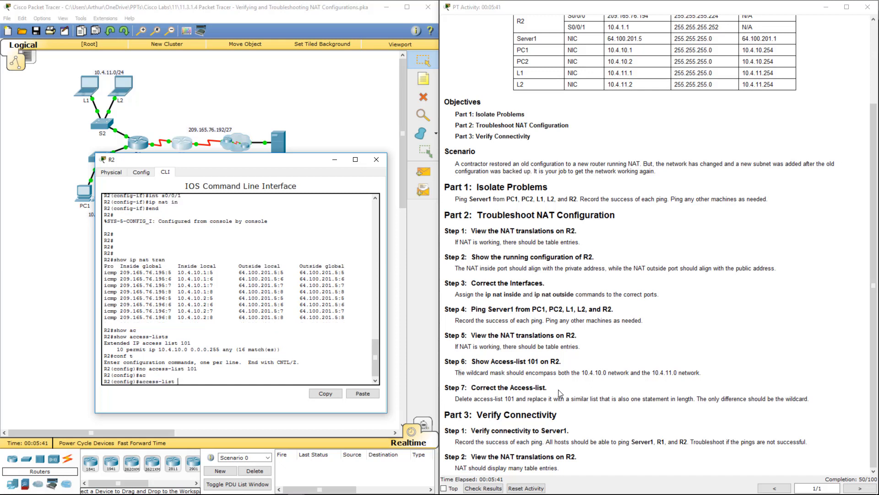
type("101 permit")
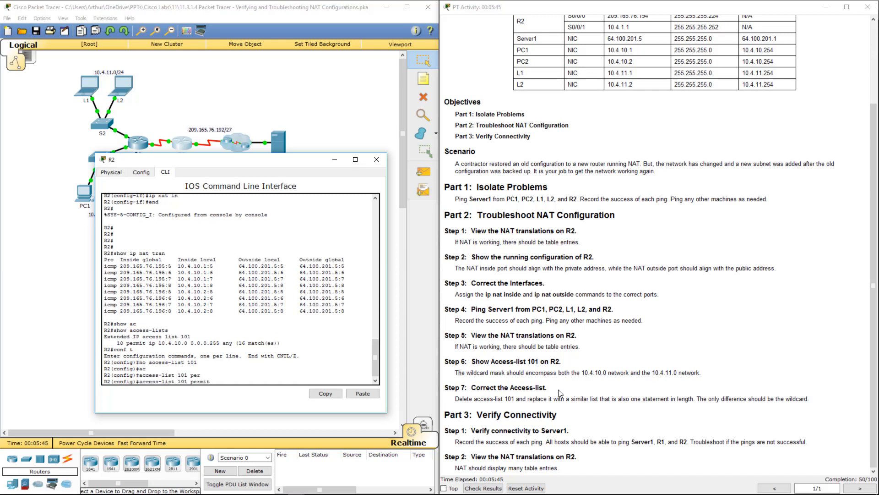
type("ip 1-.4.")
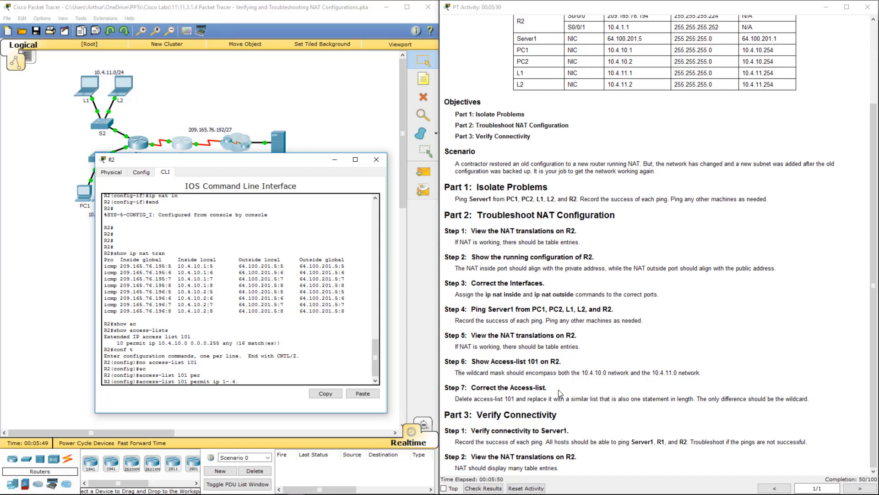
type("10.0")
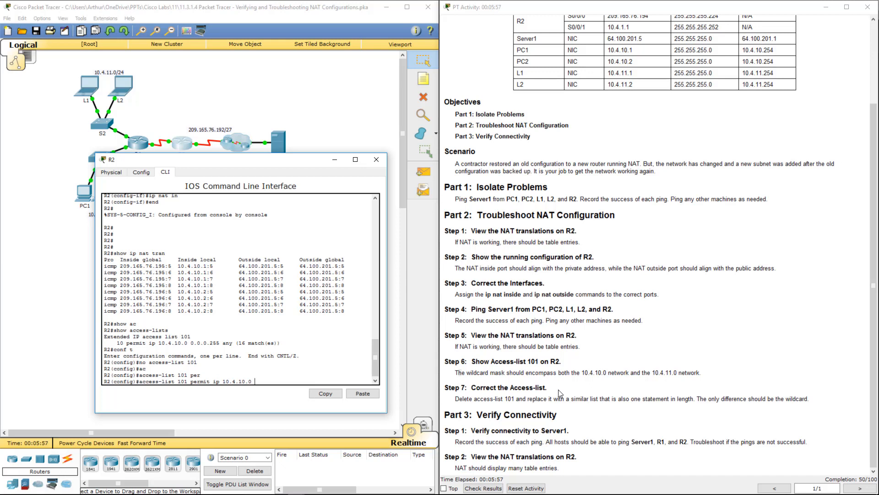
type("0.0.")
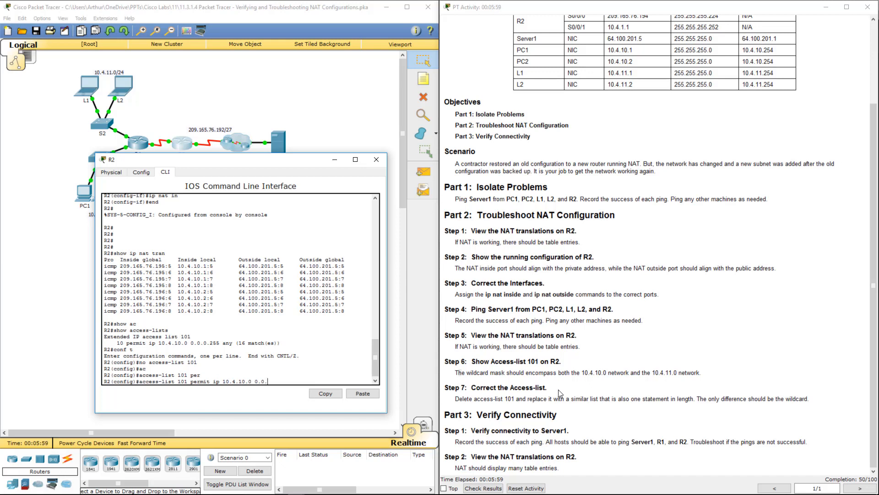
type("1.2")
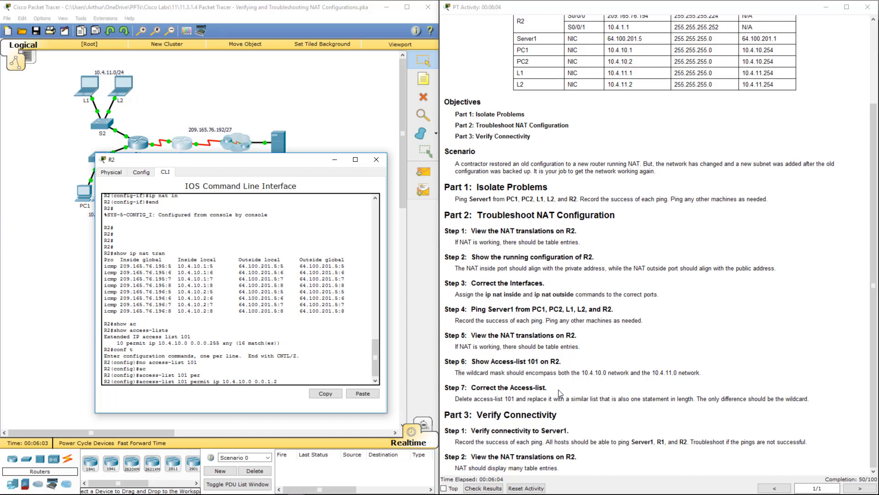
type("55 any")
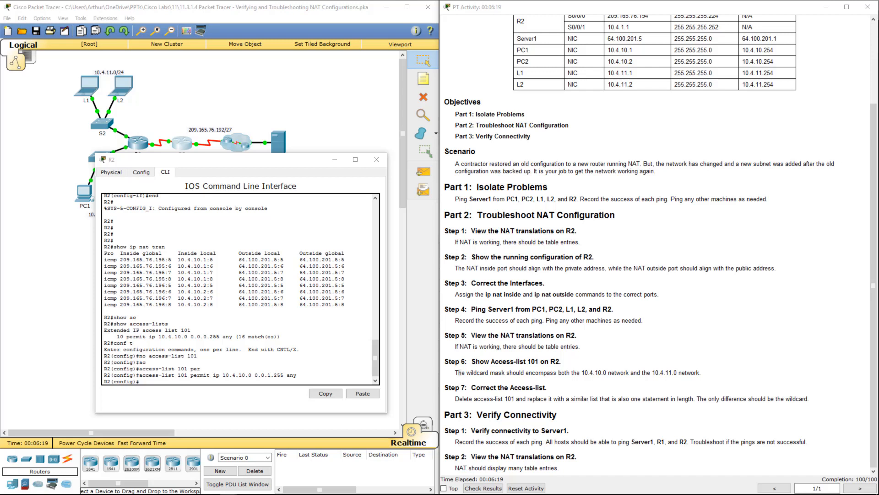
mouse_move(365, 218)
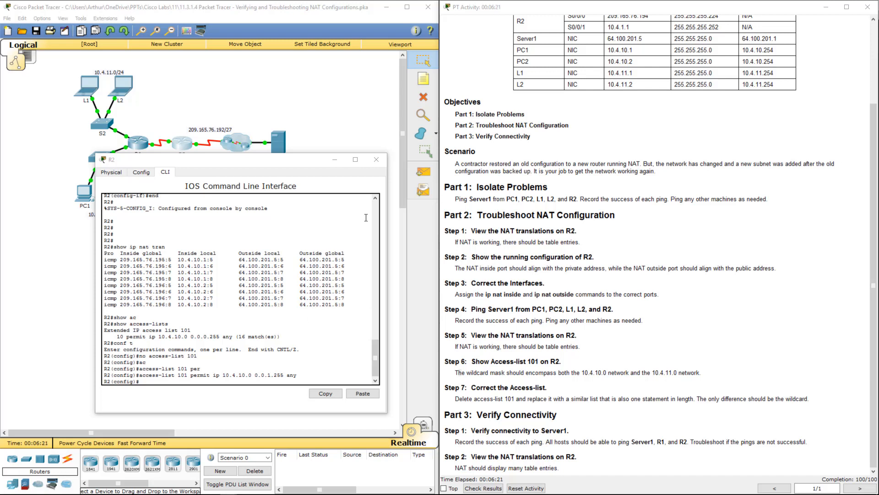
left_click(377, 159)
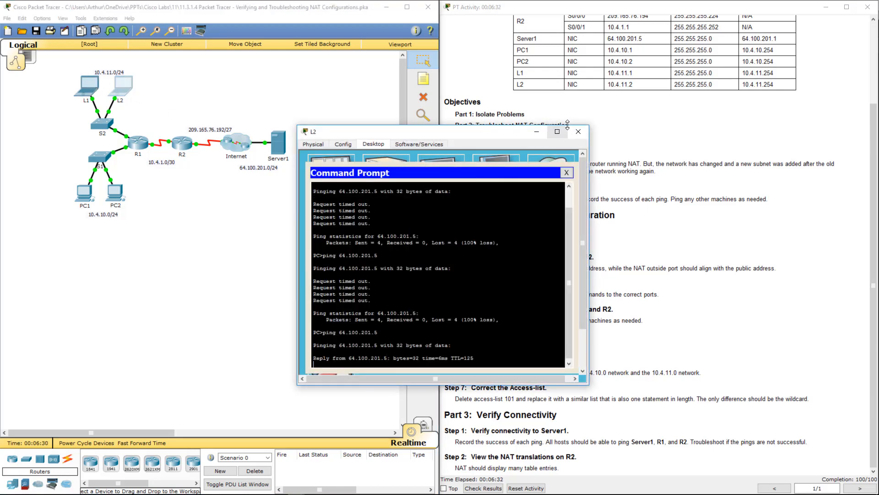
Close L2 after its successful ping to 64.100.201.5 and PC2's desktop, returning to R2's CLI
left_click(578, 131)
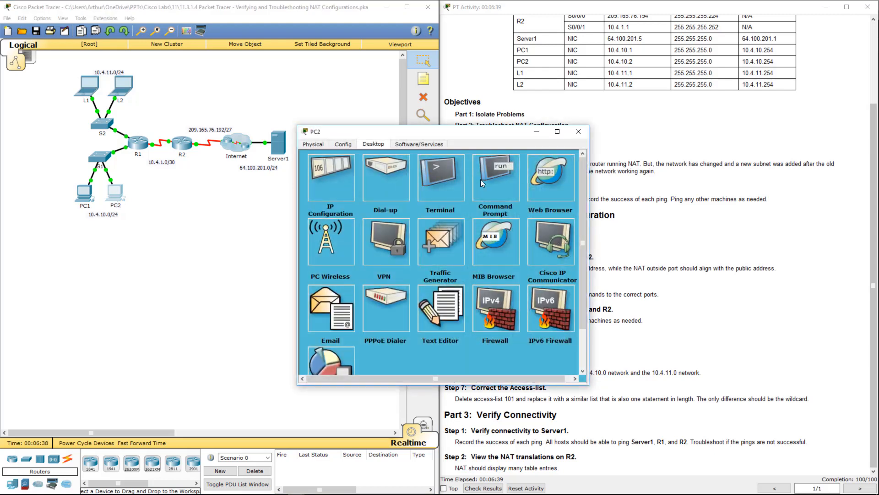
left_click(494, 177)
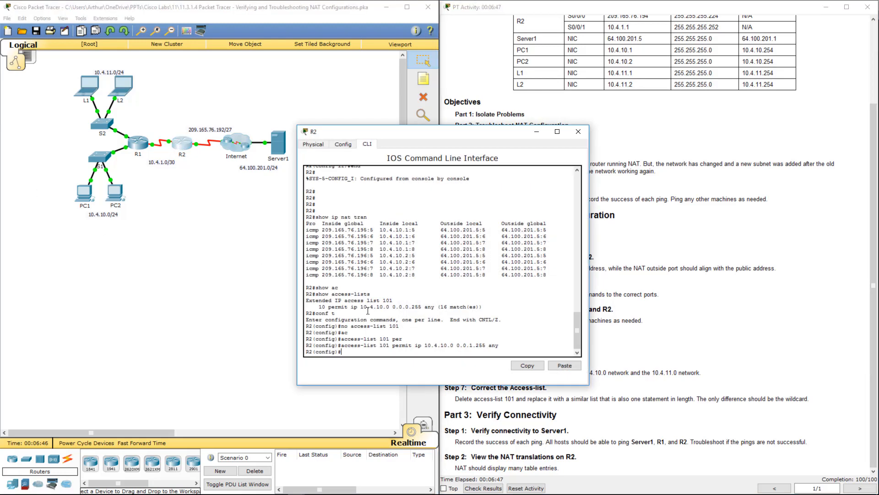
Confirm 'show ip nat translations' lists hosts from 10.4.10.0 and 10.4.11.0, then close R2's window
type("end")
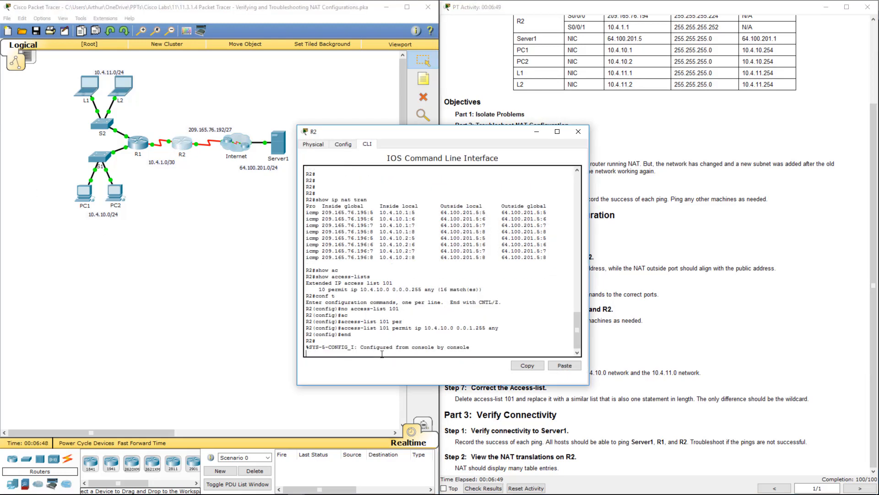
type("show ip nat tran")
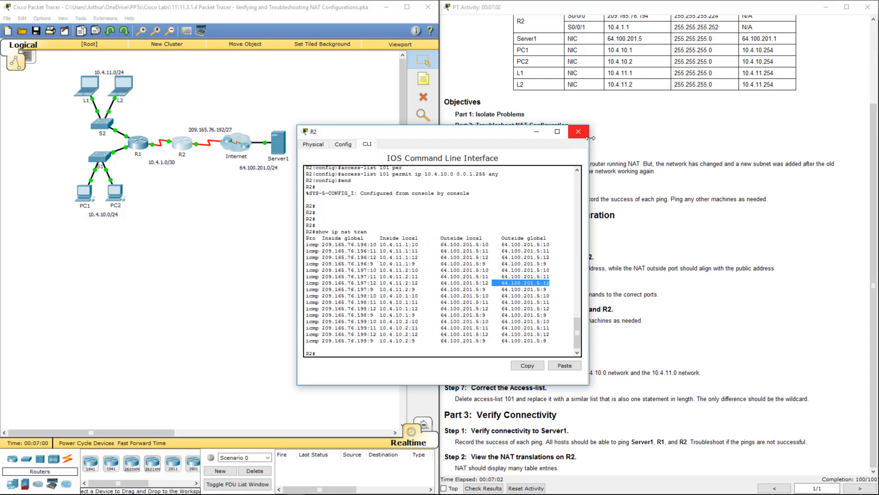
left_click(577, 131)
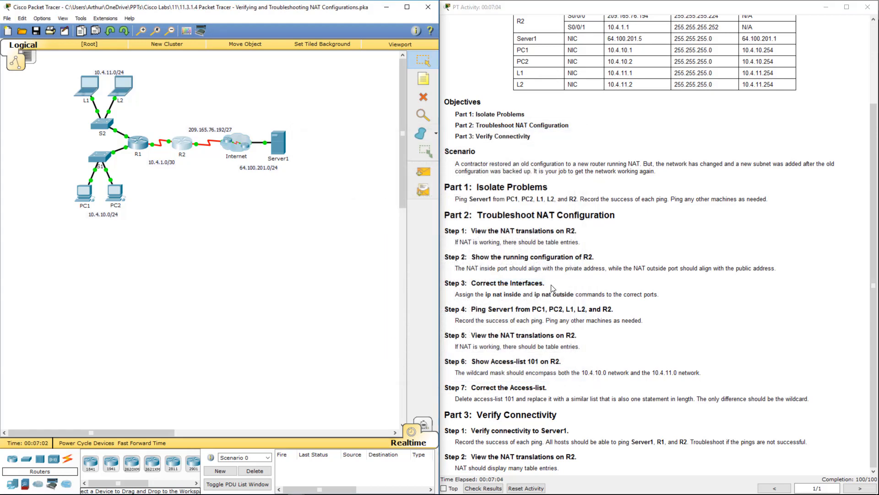